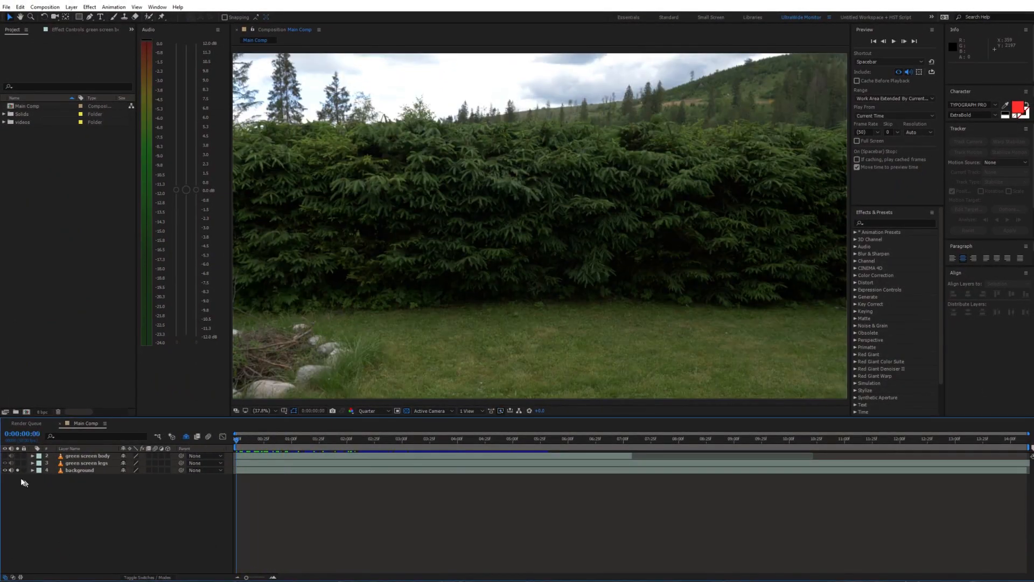
Solo the green screen body layer, scrub the clip, and check its Mask 1 keyframes.
left_click(284, 438)
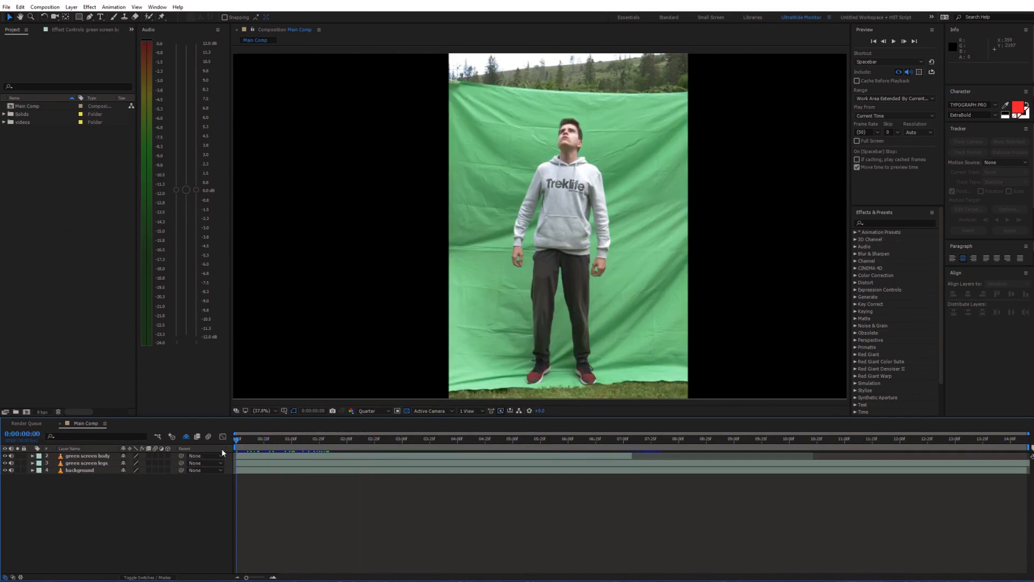
left_click(279, 438)
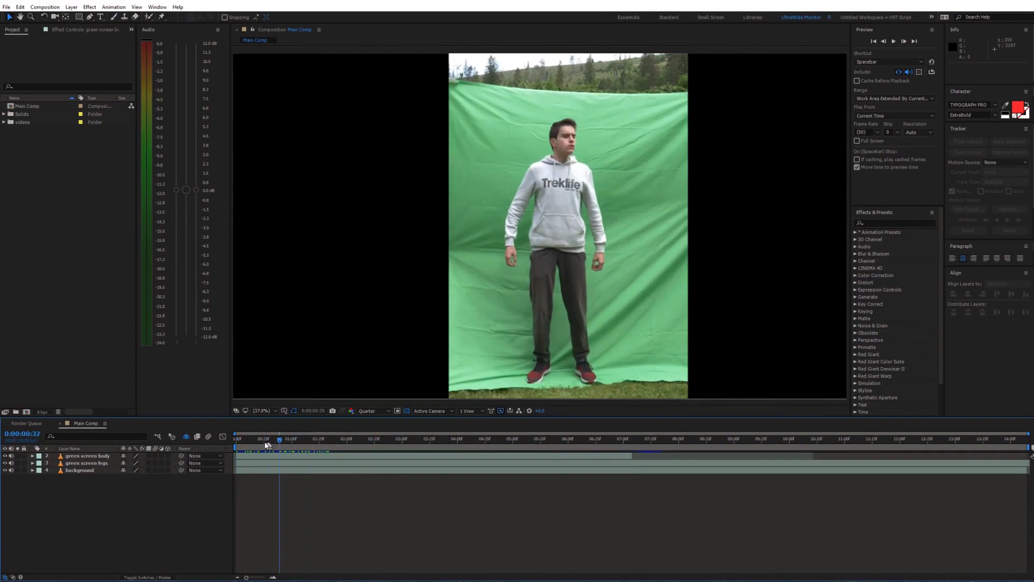
left_click(86, 456)
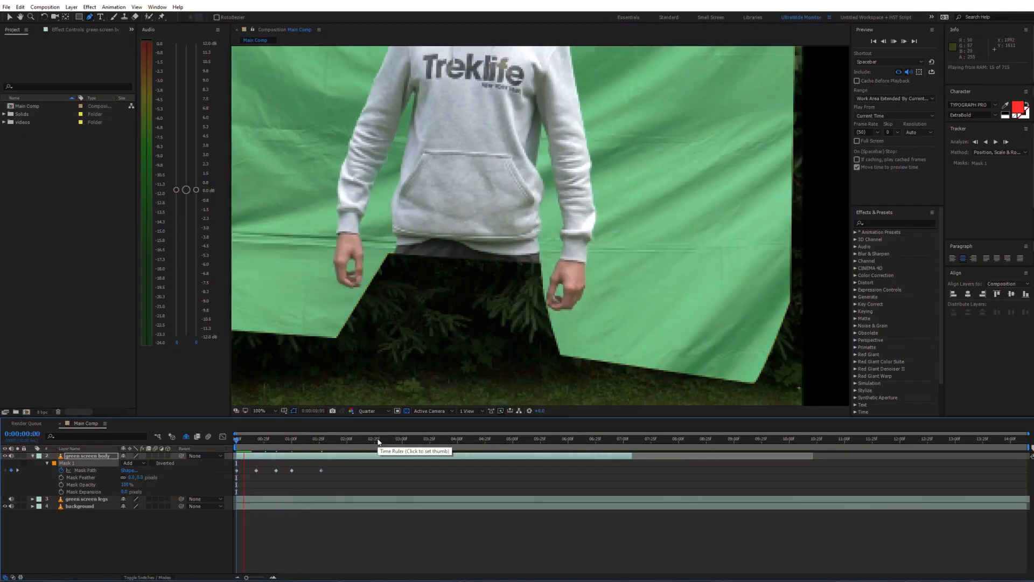
left_click(592, 438)
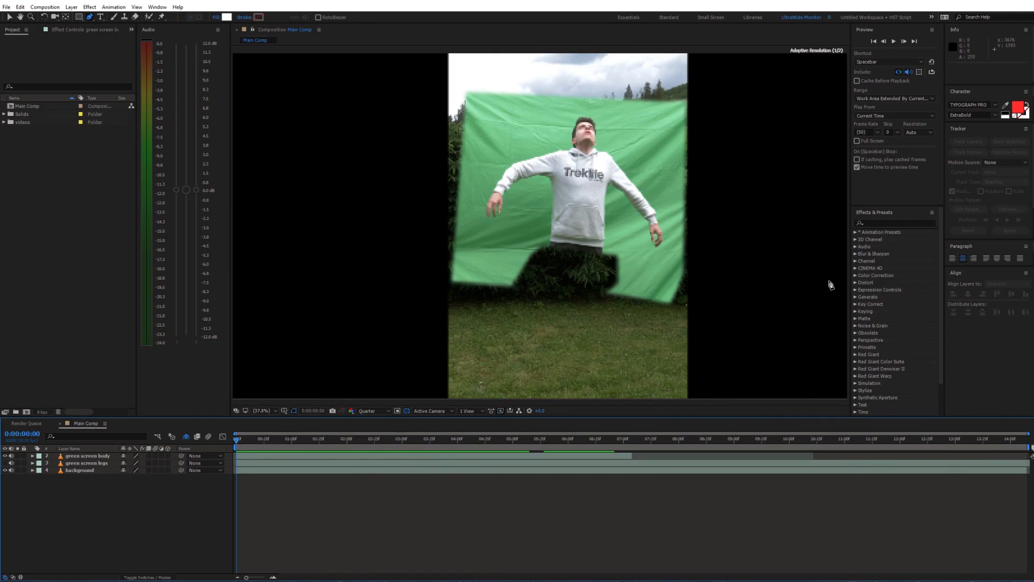
Search Effects & Presets for 'key' to find the keyer for the body layer.
type("key")
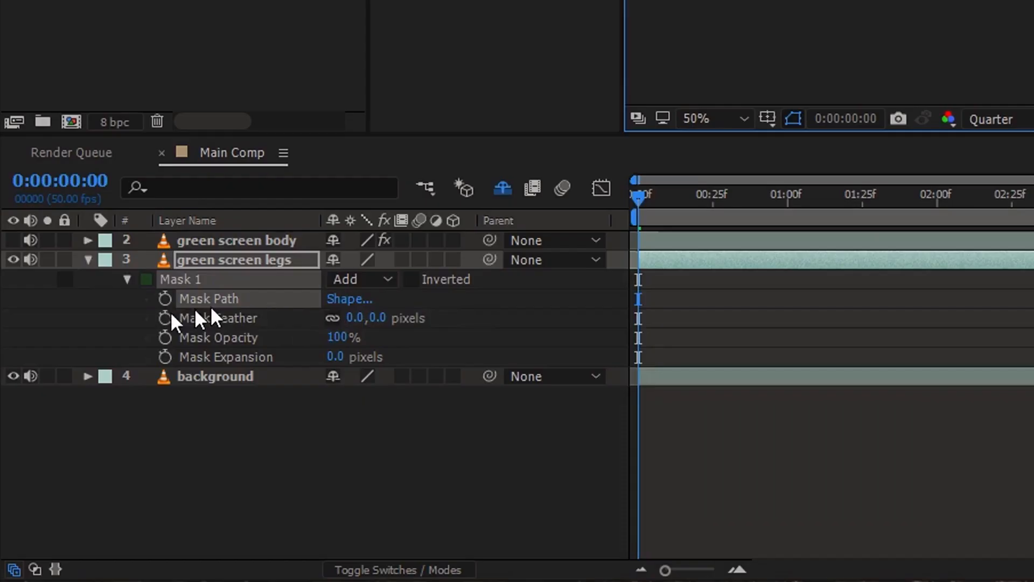
Keyframe the legs Mask Path and add spill suppression to the legs layer.
left_click(164, 298)
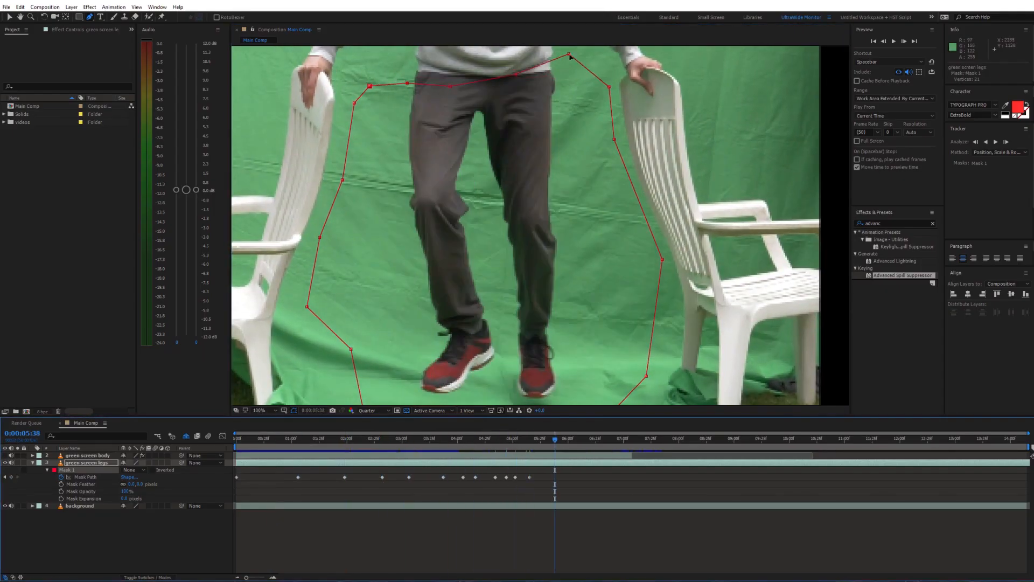
left_click(361, 437)
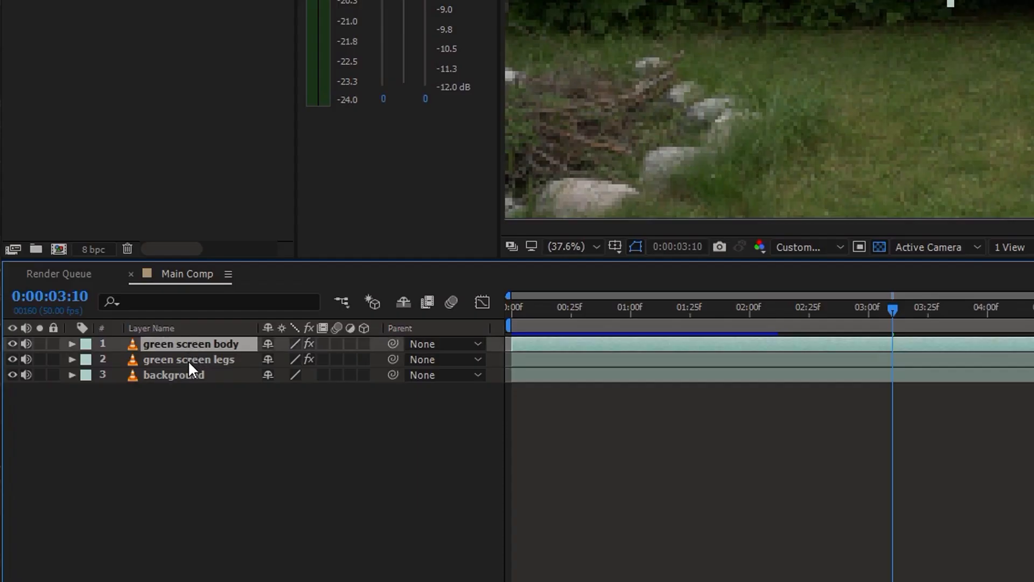
Pre-compose the green screen body and legs layers into a nested 'green screen' comp.
left_click(188, 359)
type("green")
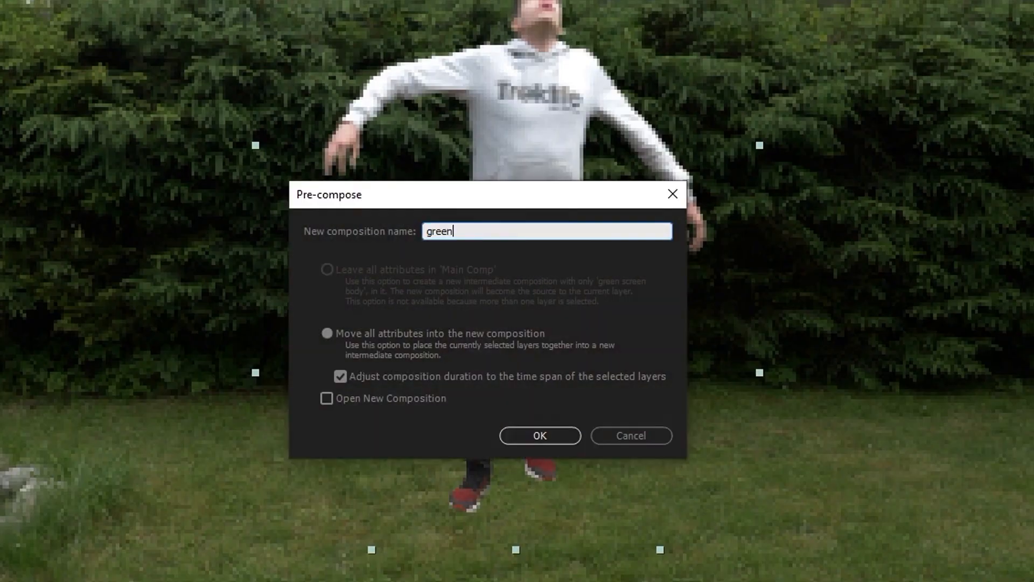
left_click(539, 436)
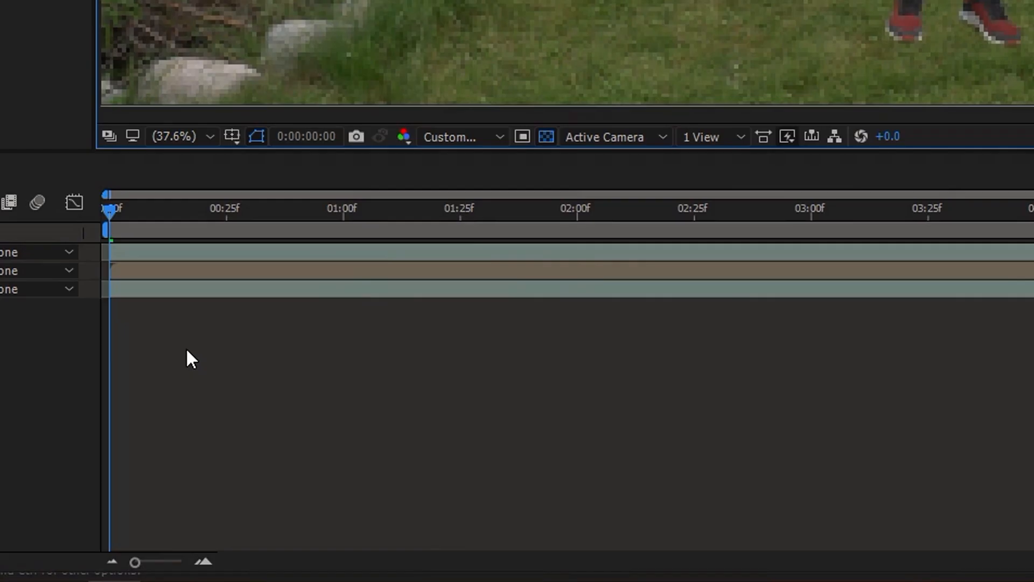
Create a turquoise solid layer for the light beam, then search Effects for 'glow'.
right_click(190, 358)
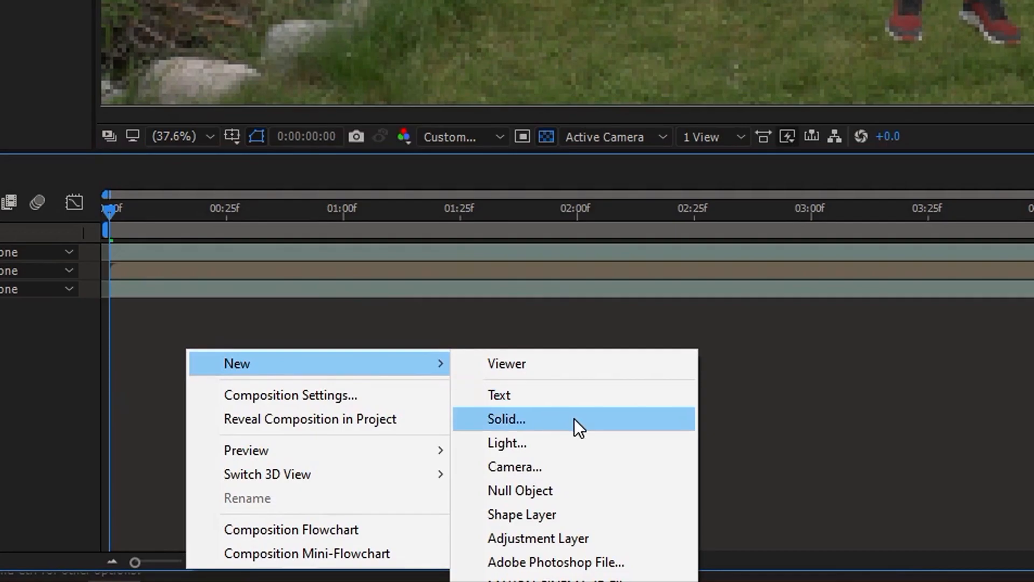
left_click(505, 419)
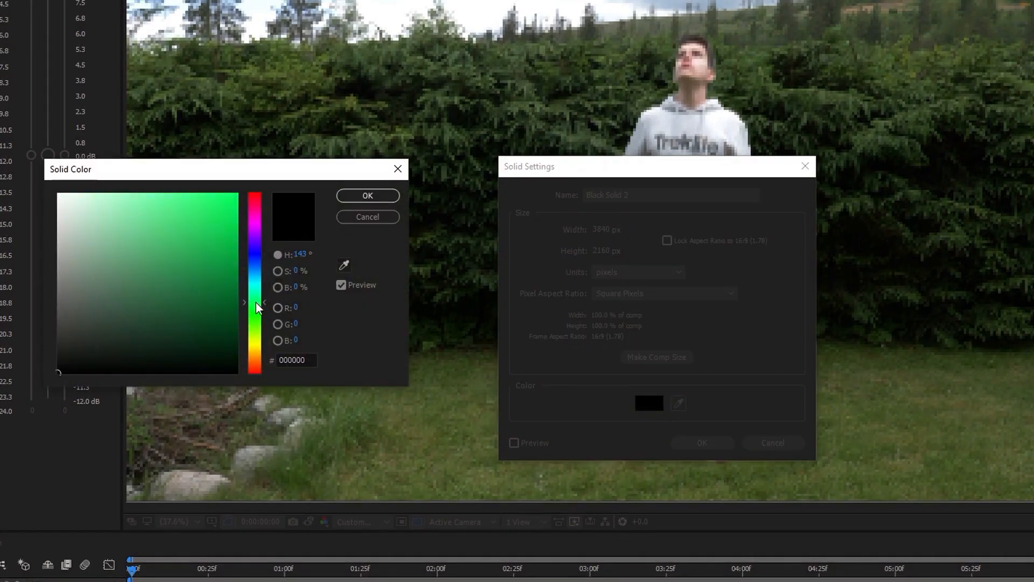
left_click(367, 195)
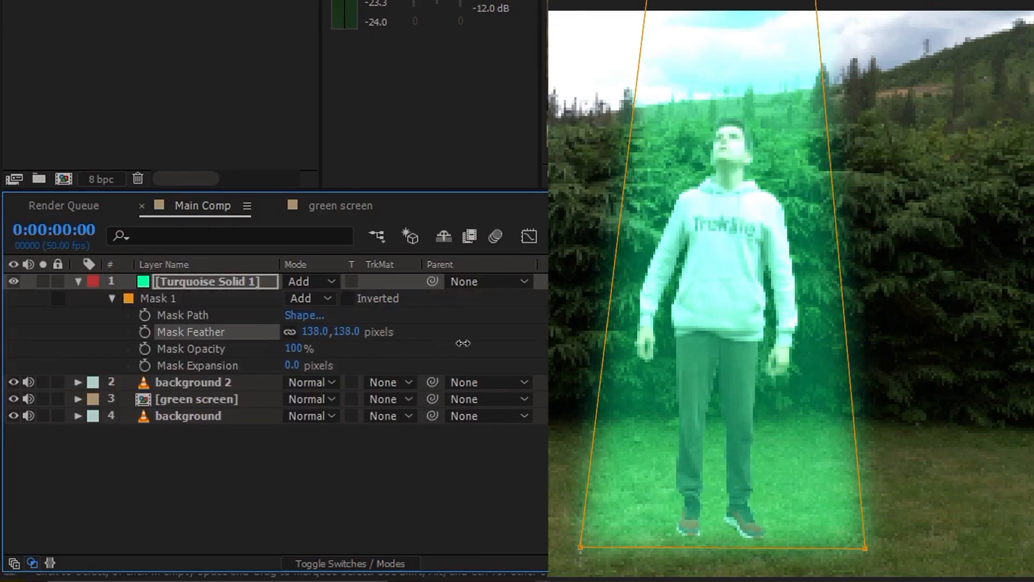
type("glow")
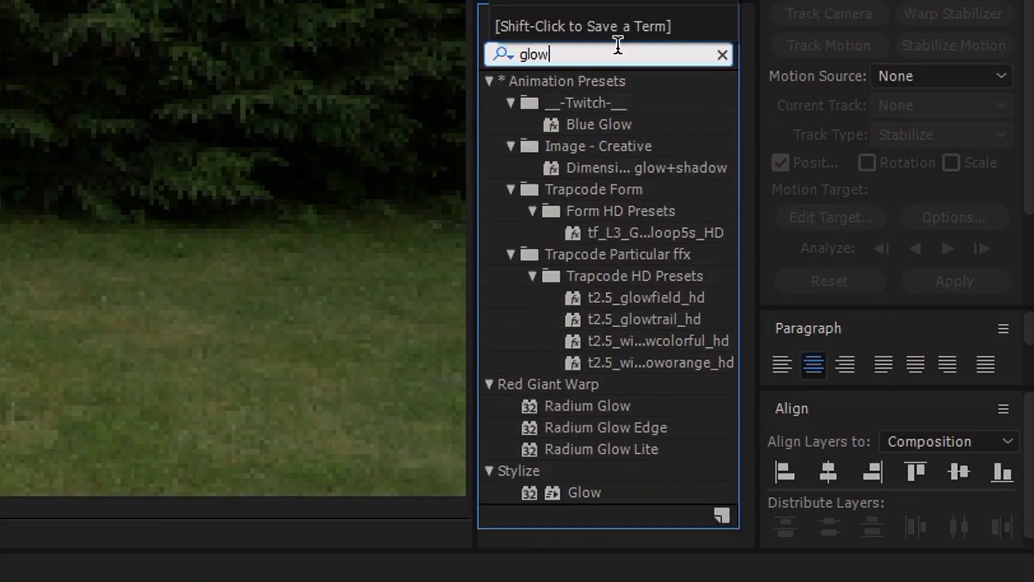